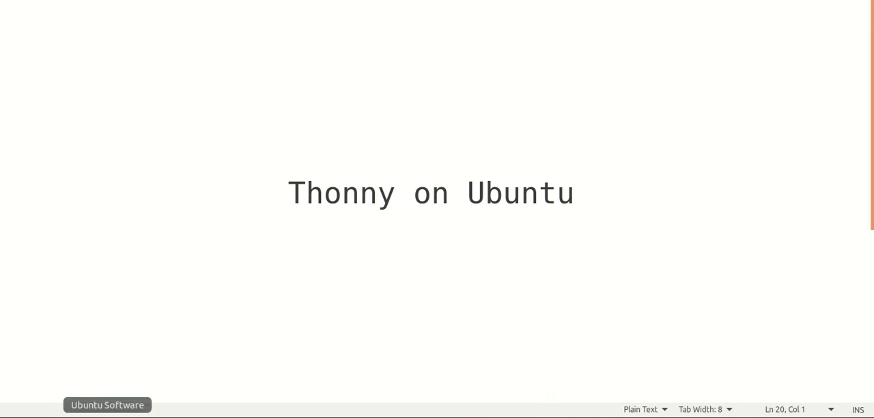
Step: Search Ubuntu Software for 'thonny' and bring up the Thonny Python IDE page
left_click(107, 404)
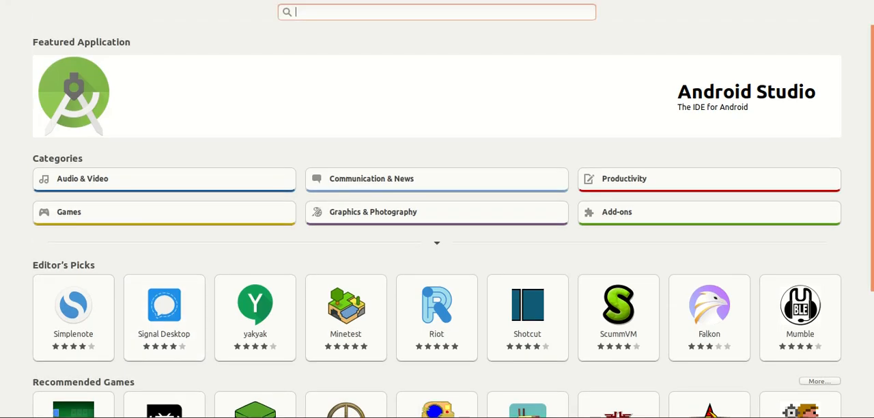
type("thonny")
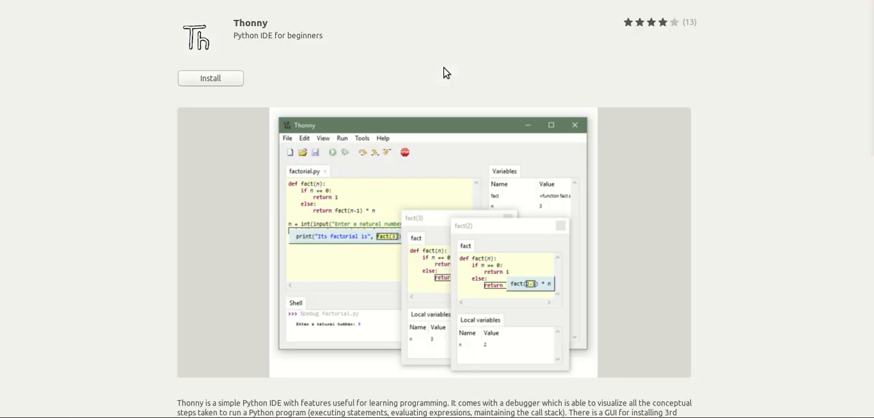
Step: Install Thonny from its Ubuntu Software page
left_click(210, 78)
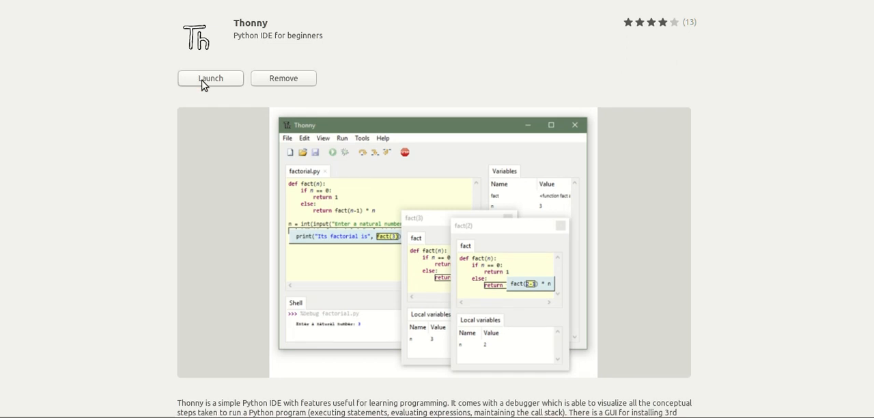
mouse_move(194, 136)
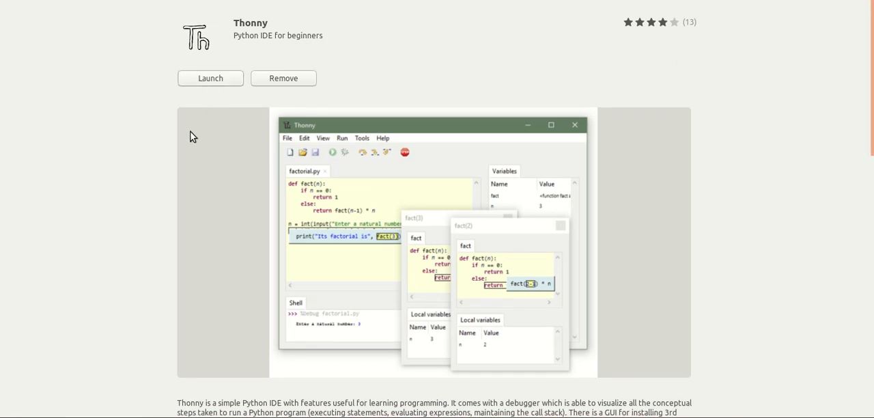
mouse_move(211, 78)
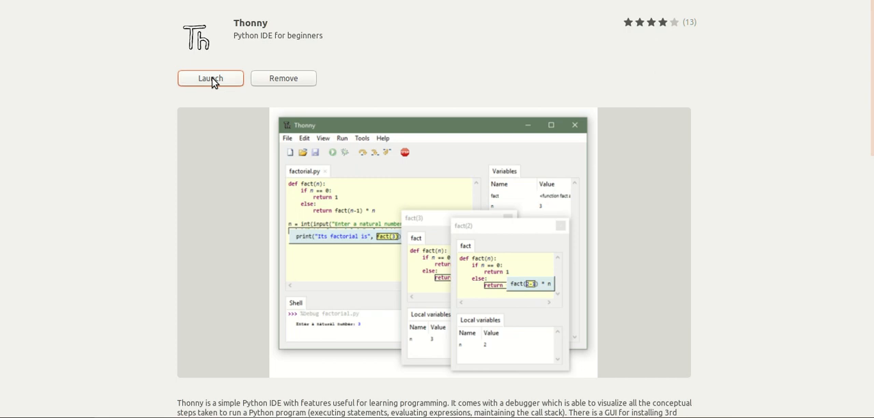
Step: Launch the installed Thonny, opening an empty untitled editor and Python 3.6.9 shell
left_click(210, 78)
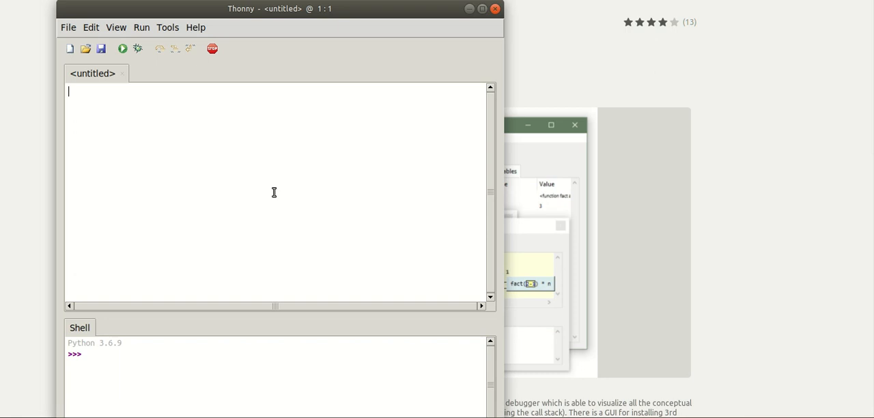
mouse_move(63, 351)
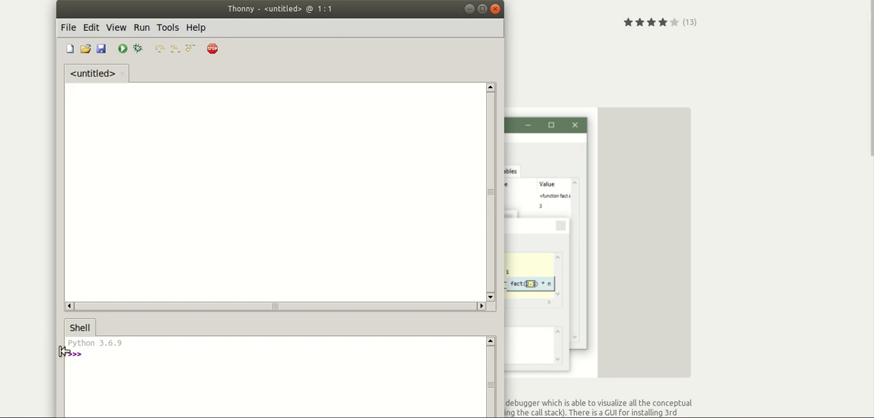
mouse_move(123, 346)
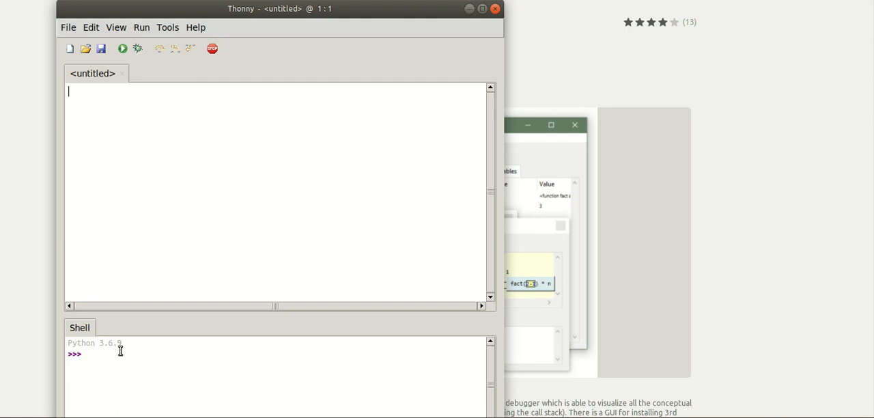
mouse_move(168, 167)
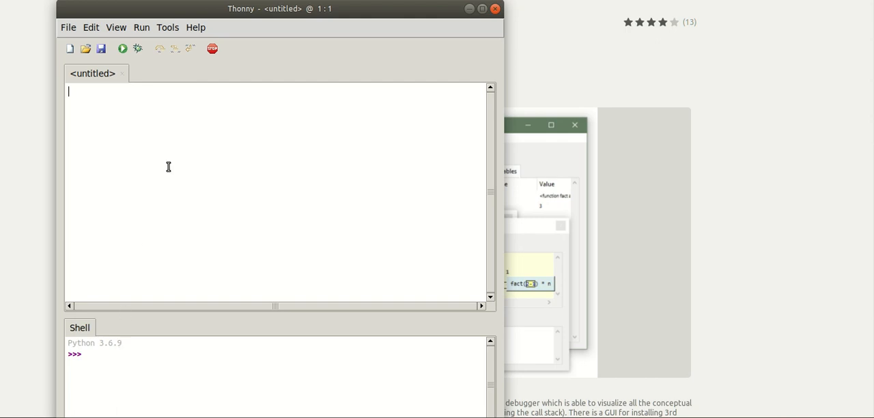
Step: Open Tools > Manage plug-ins and search PyPI for 'numpi'
left_click(168, 27)
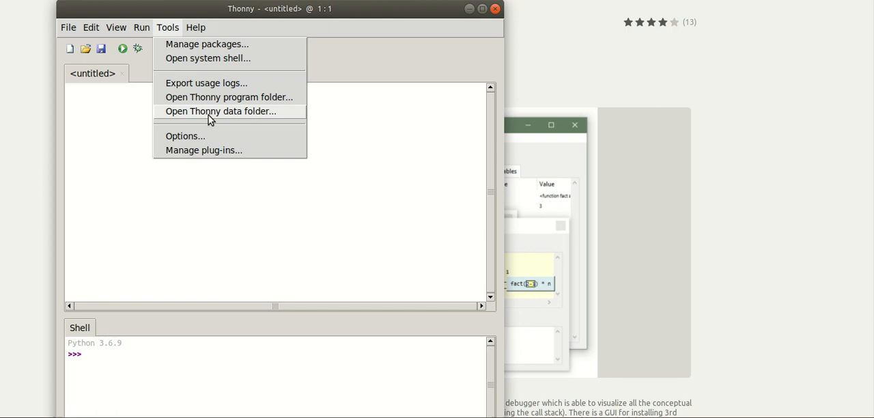
left_click(203, 150)
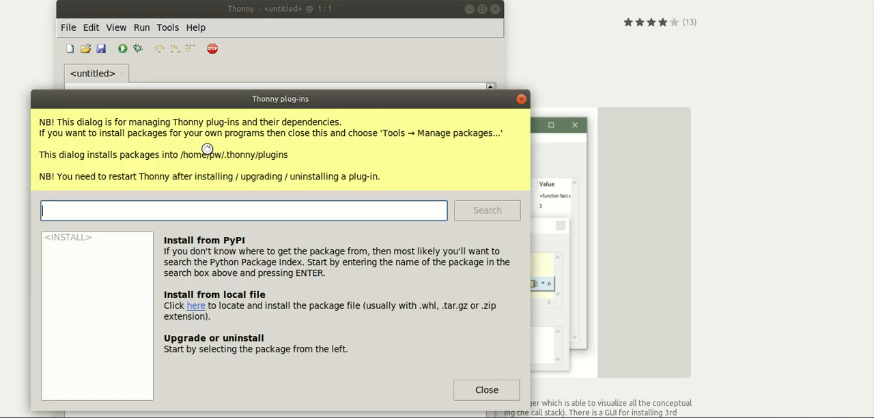
type("num")
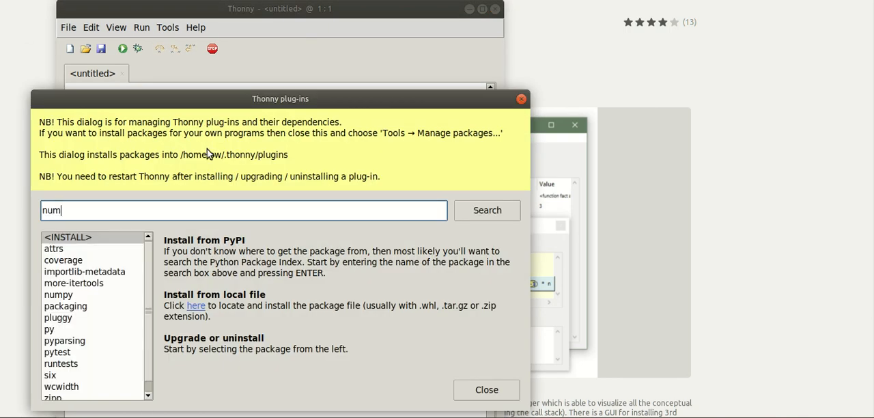
type("pi")
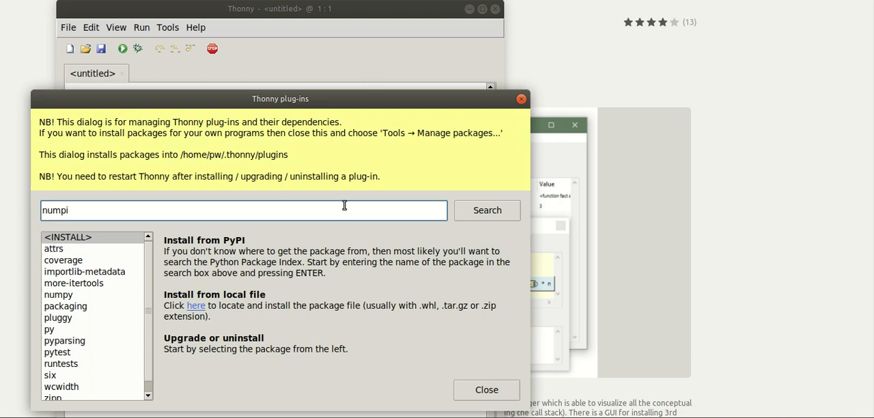
left_click(486, 210)
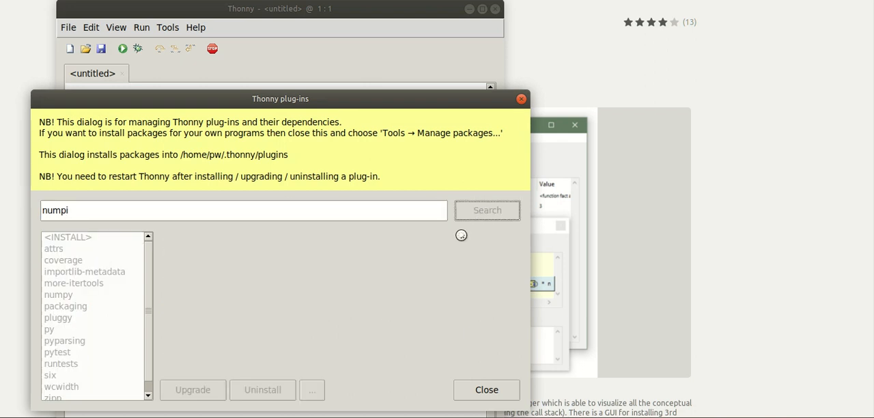
Step: Install the NuMPI 0.1.1 plug-in and close the plug-in manager
left_click(487, 210)
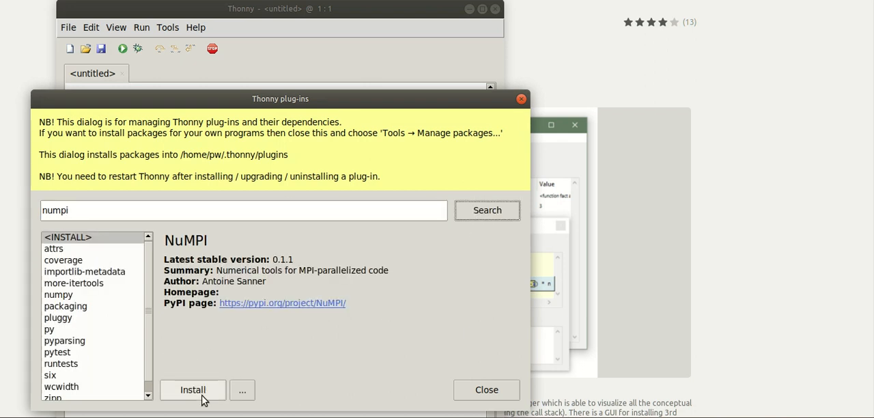
left_click(193, 390)
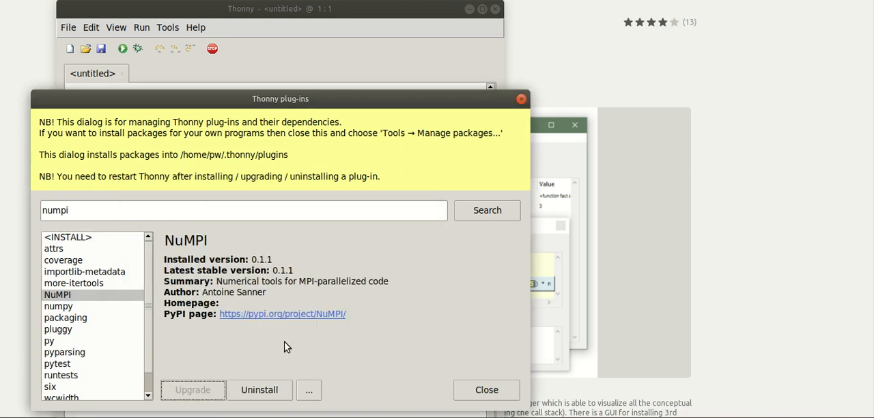
mouse_move(268, 357)
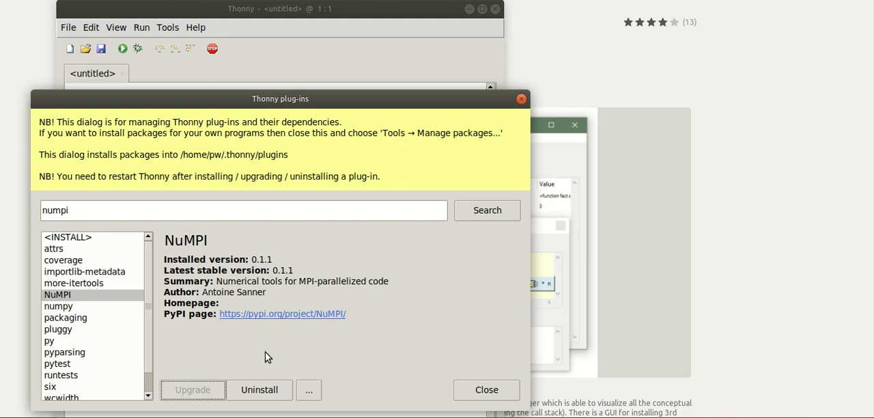
mouse_move(226, 316)
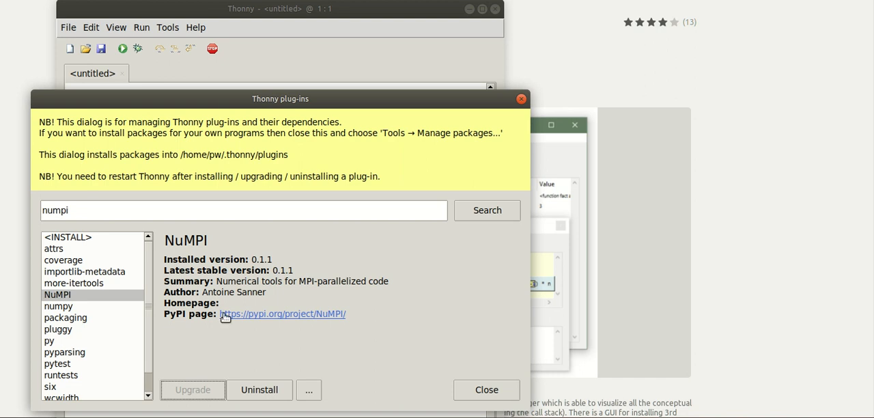
mouse_move(274, 378)
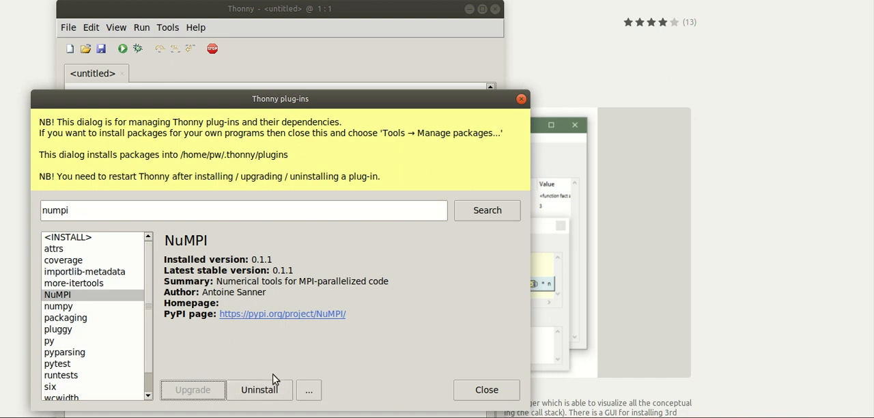
left_click(486, 389)
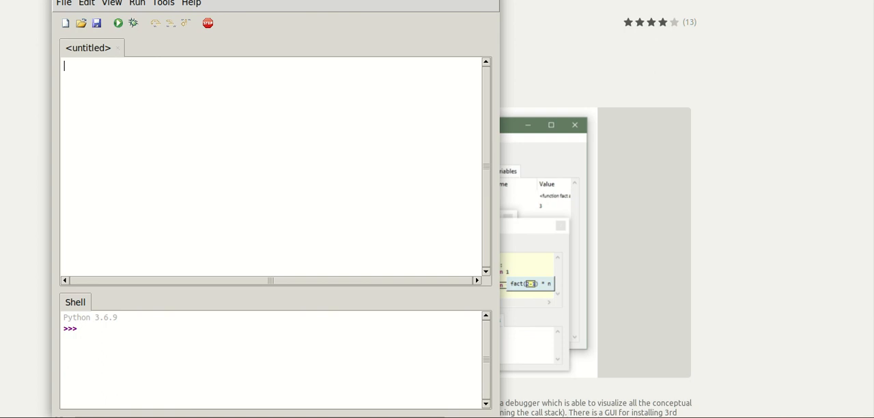
mouse_move(384, 65)
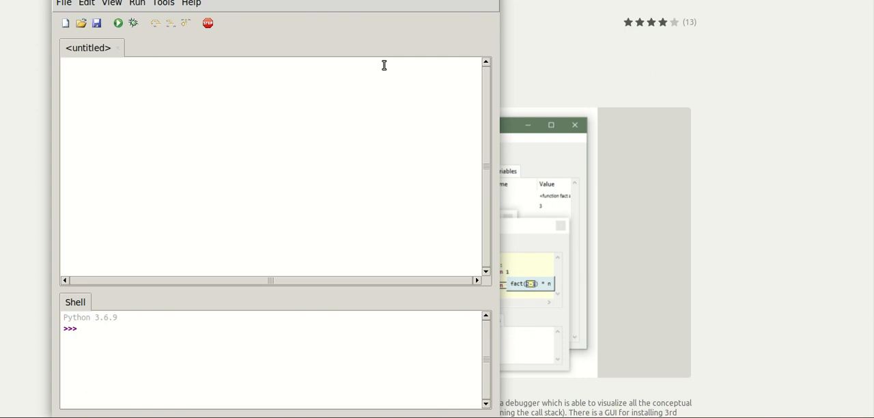
Step: Type the lines num1 = 6 and num2 = 6 in the empty script
left_click(64, 66)
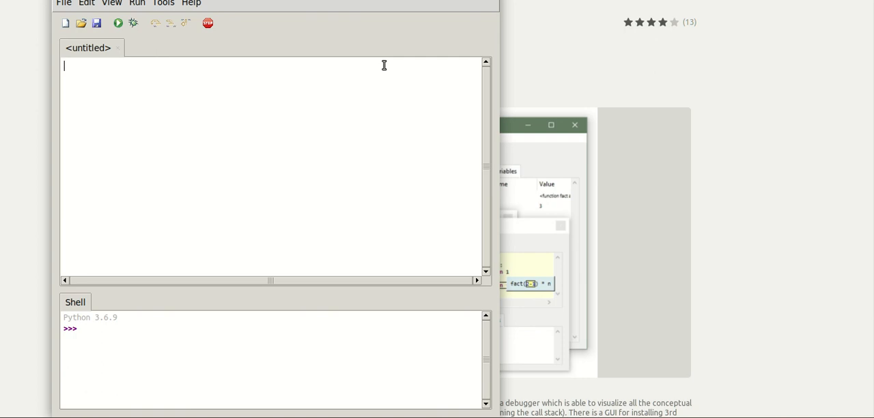
type("num1")
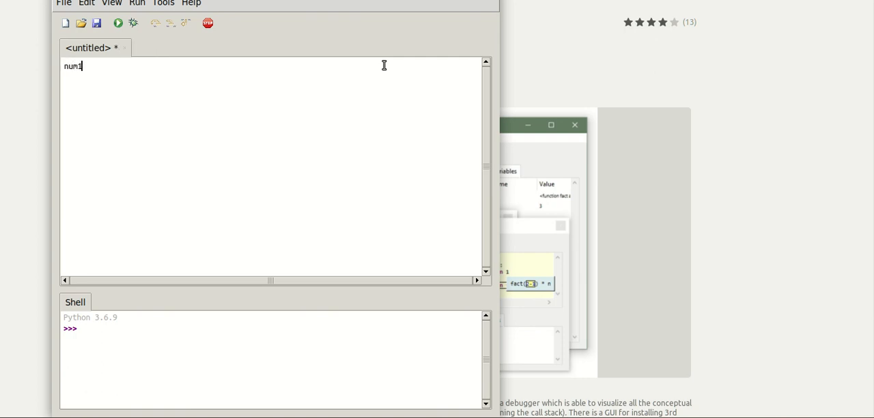
type("=")
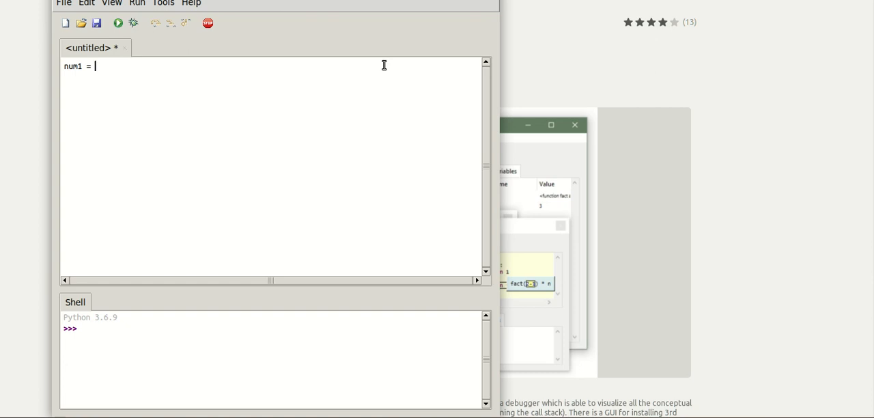
type("6")
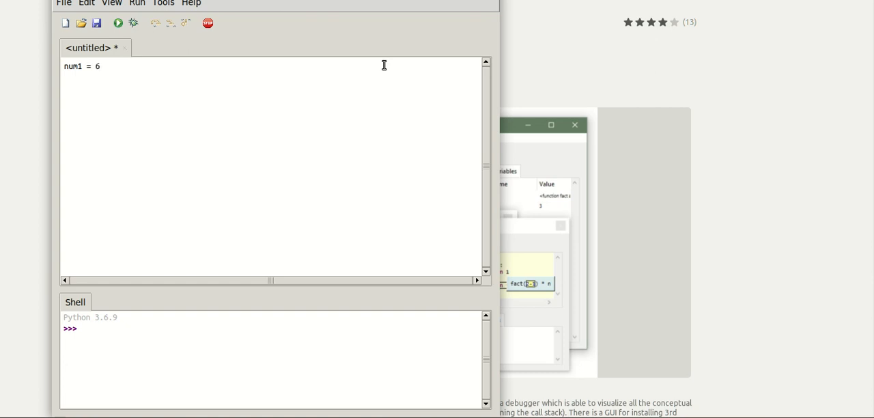
type("num2")
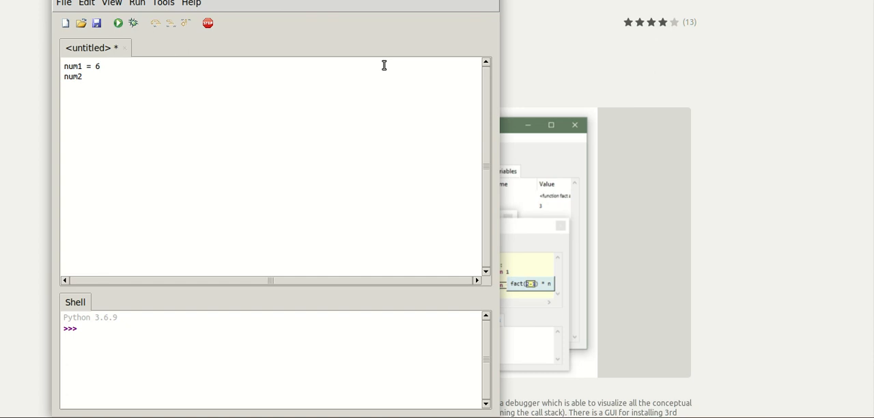
type("= 6")
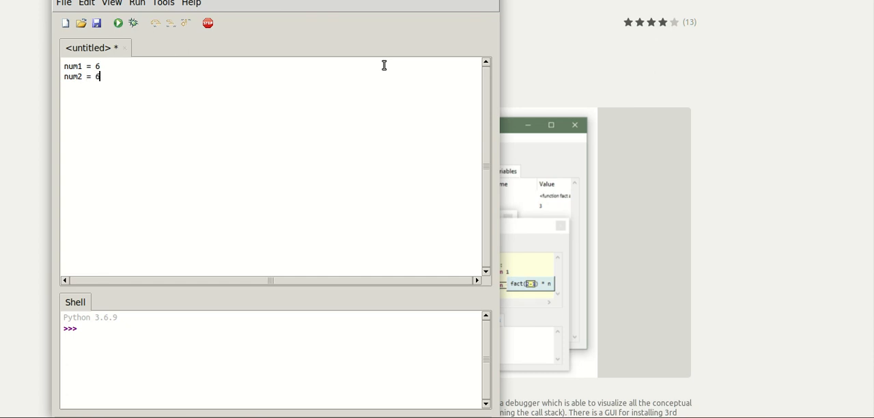
key("Return")
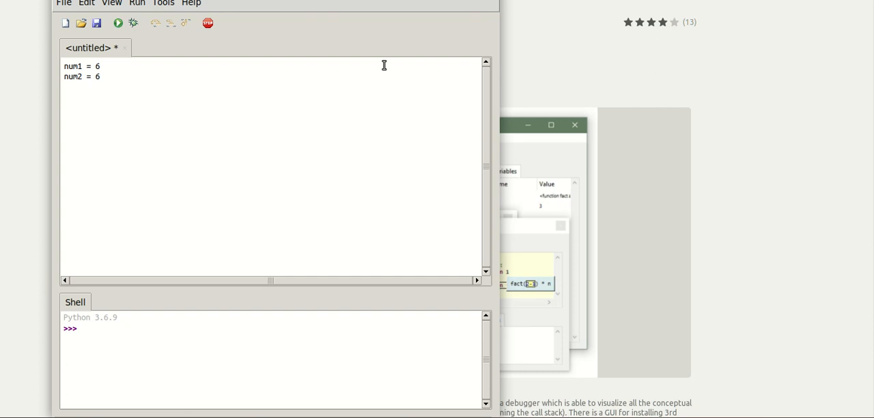
Step: Add the line sum = num1 + num2 and begin a print line
type("sum = num1")
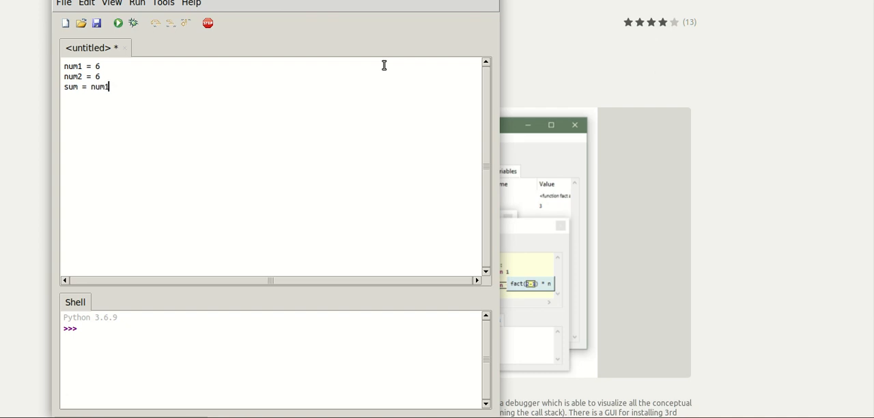
type("+")
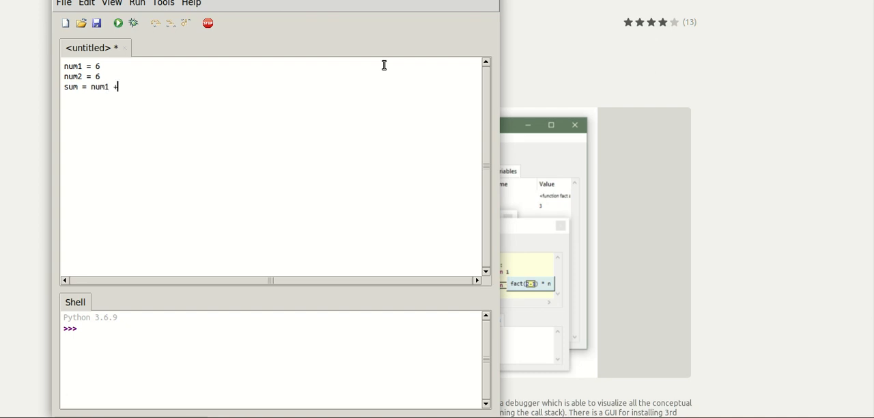
type("num2")
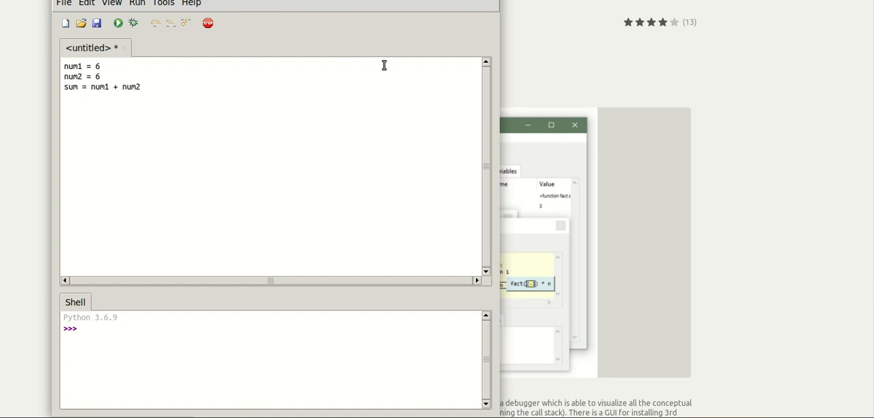
type("print(")
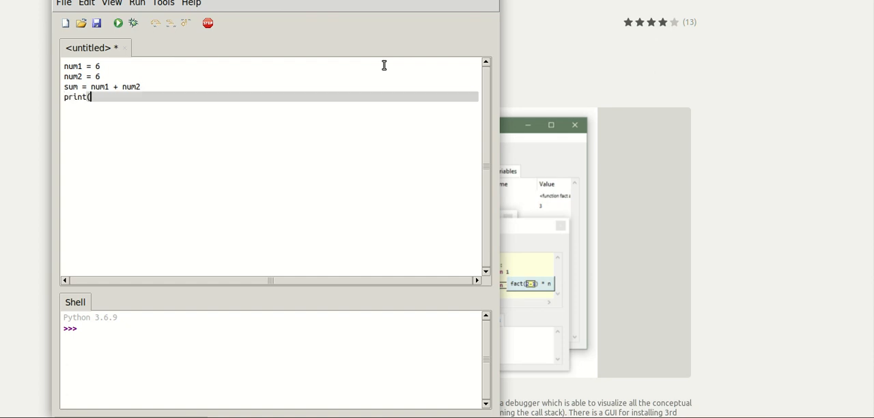
Step: Type the string 'The sum of {0} and {1} is {2}' inside print(
type("'The sum")
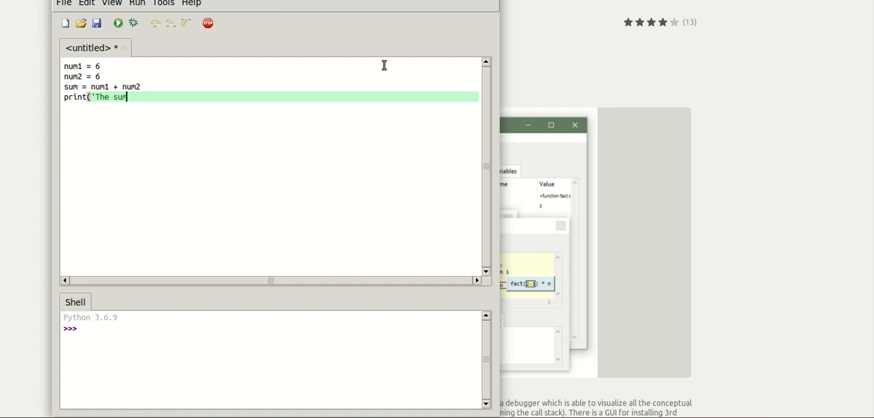
type("of {")
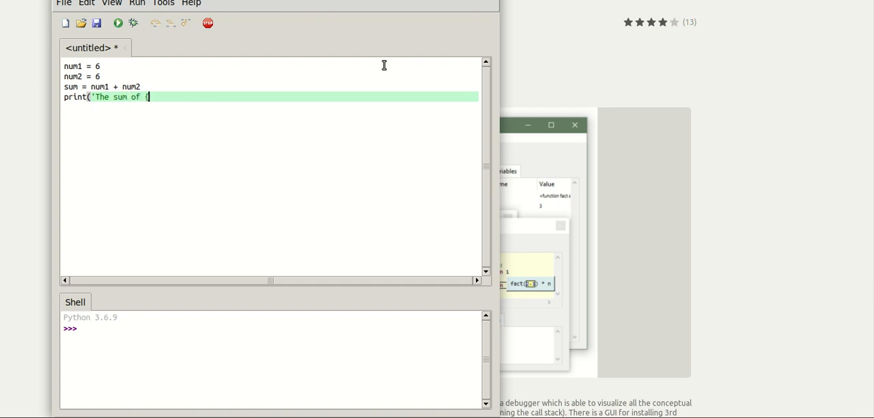
type("0}")
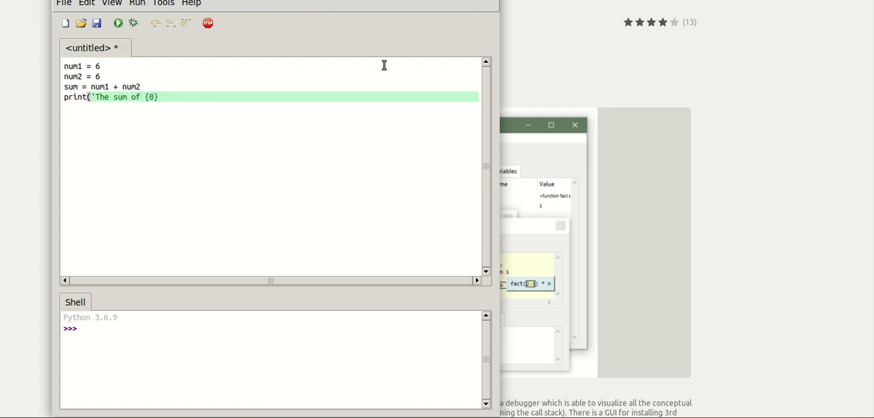
type("and")
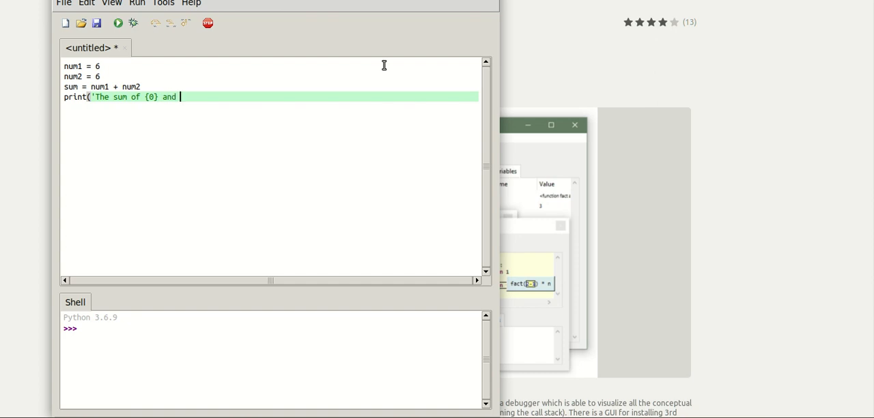
type("{1} is")
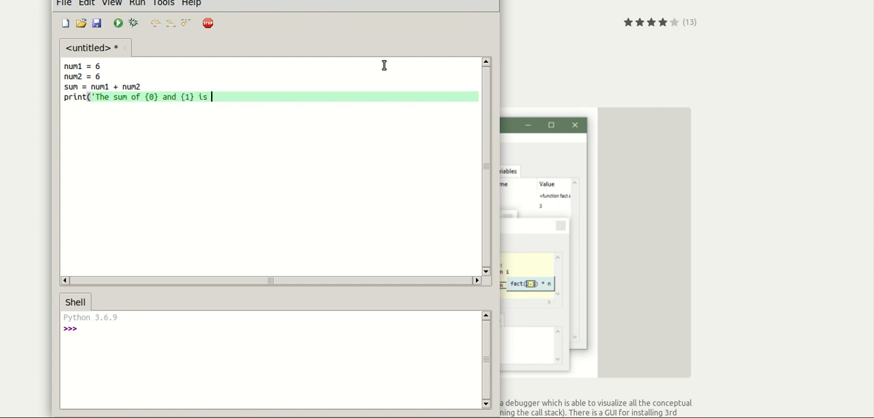
type("{2}")
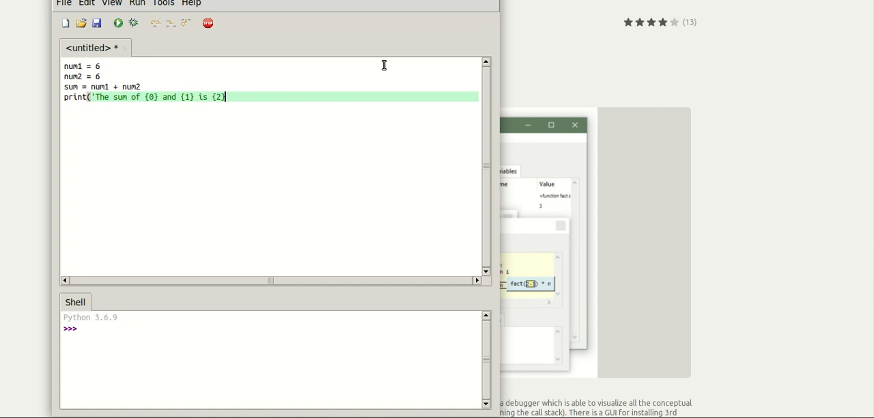
Step: Finish the line with .format(num1, num2, sum)) to fill the placeholders
type("f")
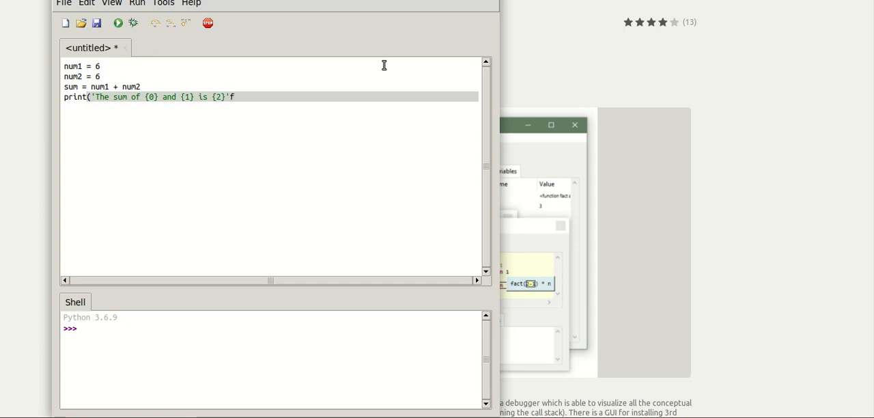
type(".for")
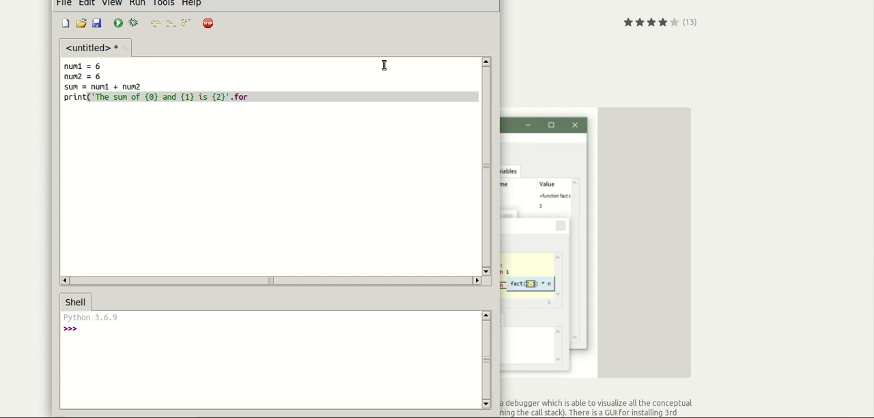
type("mat(")
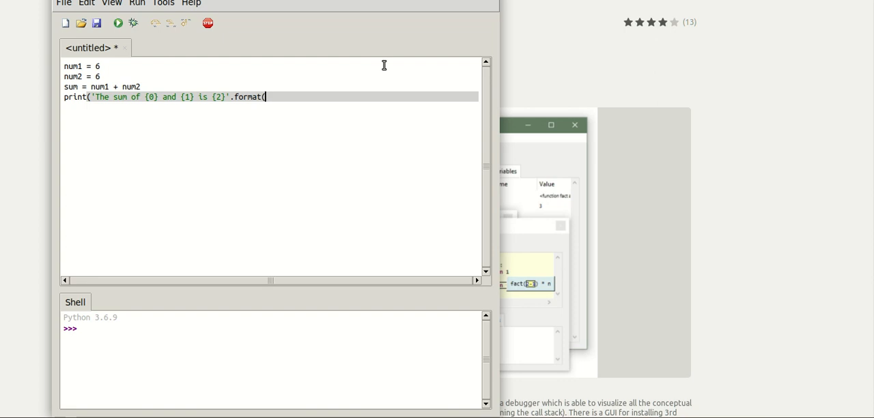
type("num1, n")
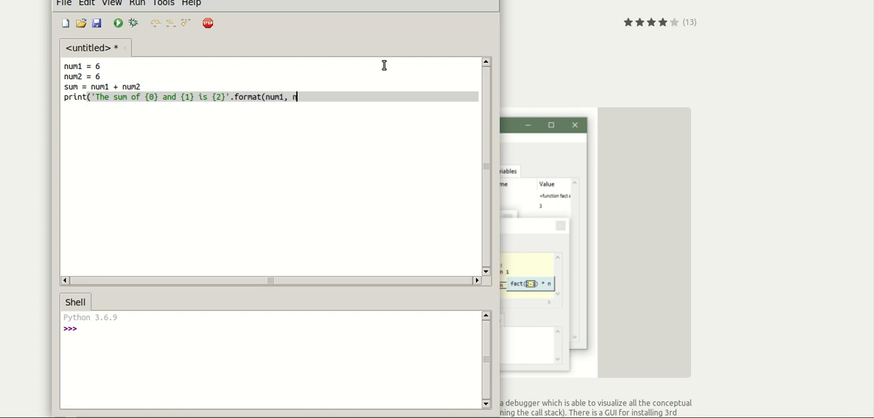
type("um2, sum")
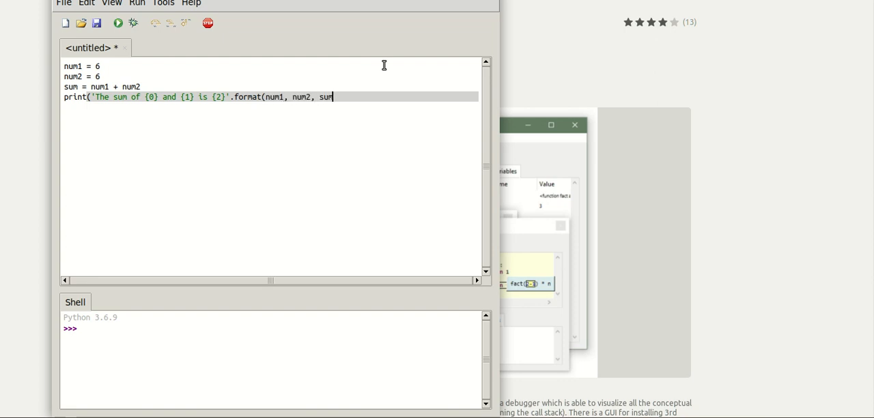
type("m))")
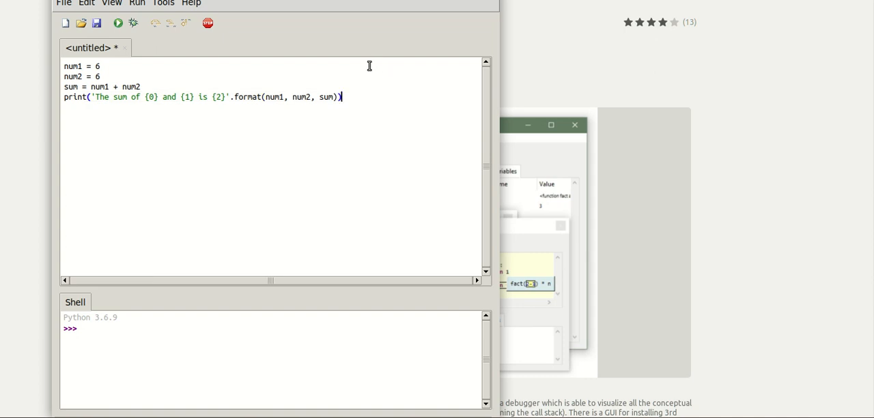
mouse_move(63, 6)
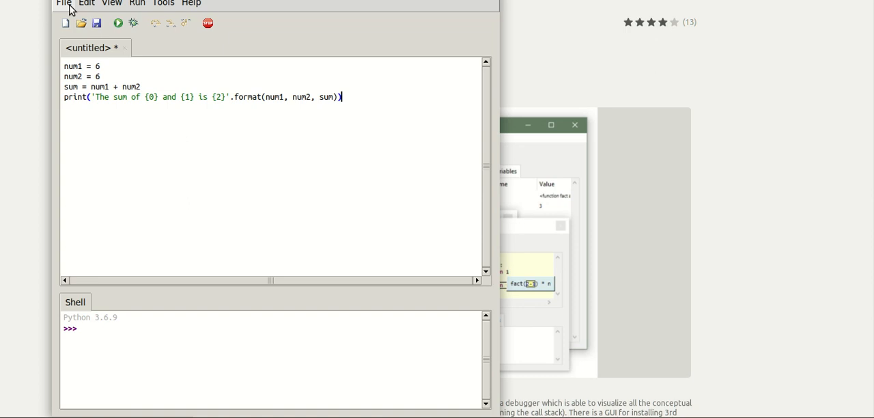
Step: Save the four-line script as addition.py on the Desktop
left_click(63, 3)
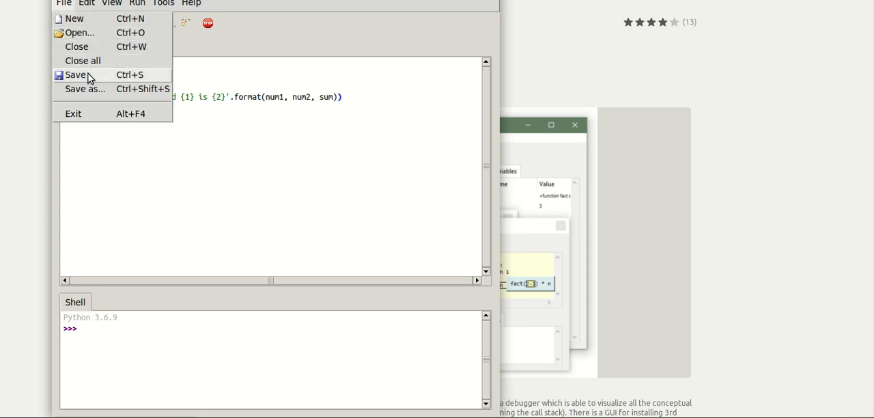
left_click(84, 88)
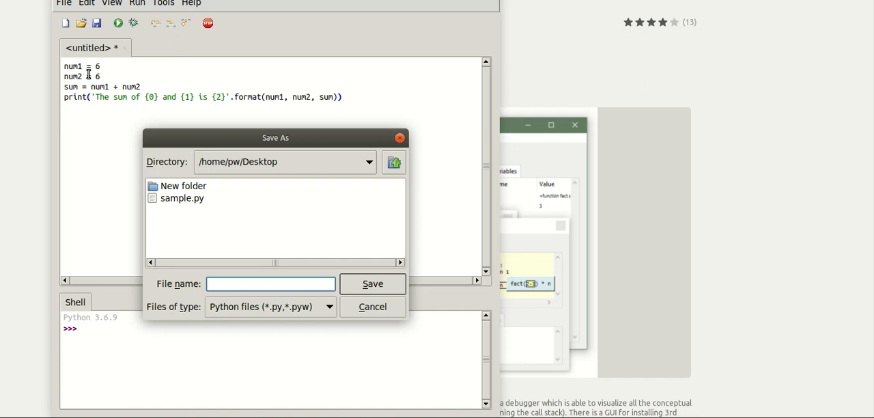
left_click(271, 284)
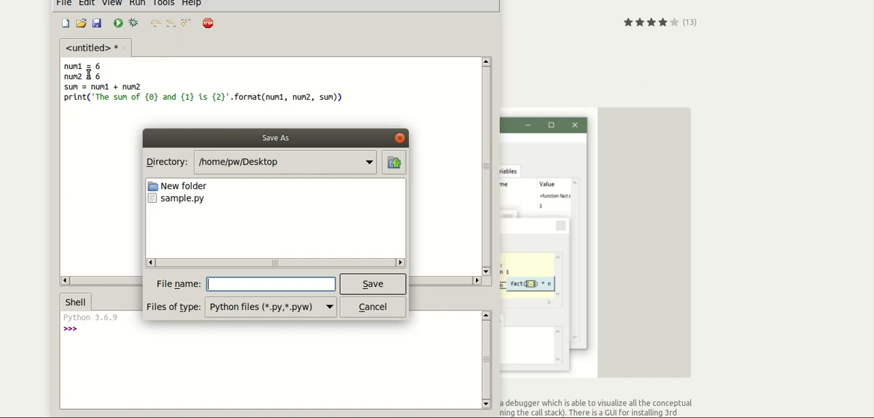
type("add")
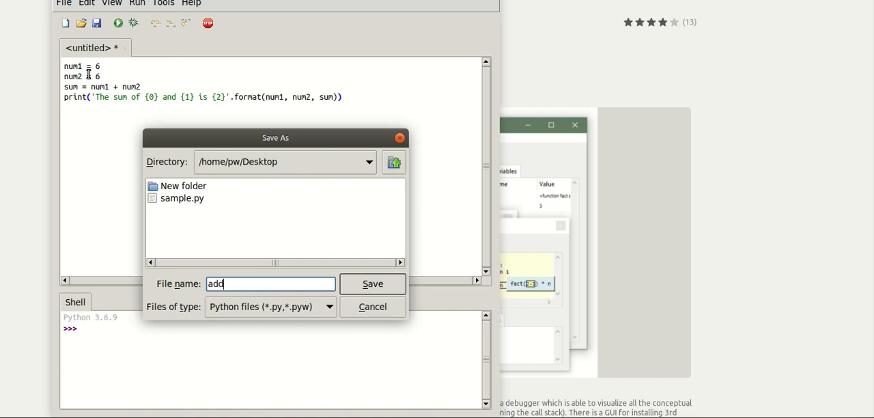
left_click(372, 283)
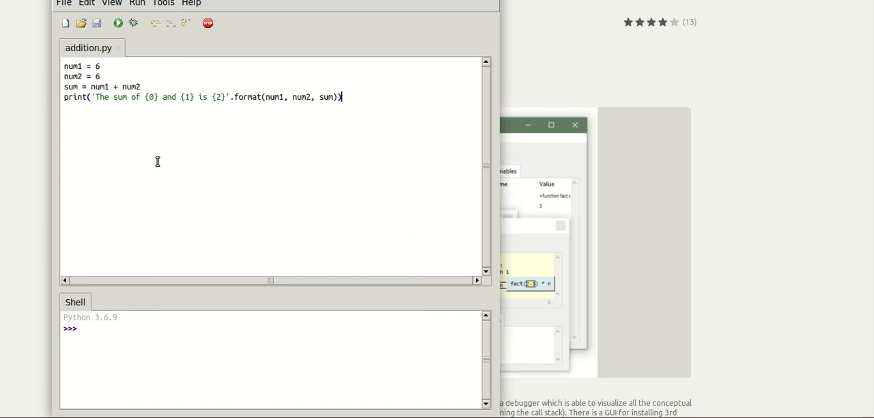
mouse_move(145, 139)
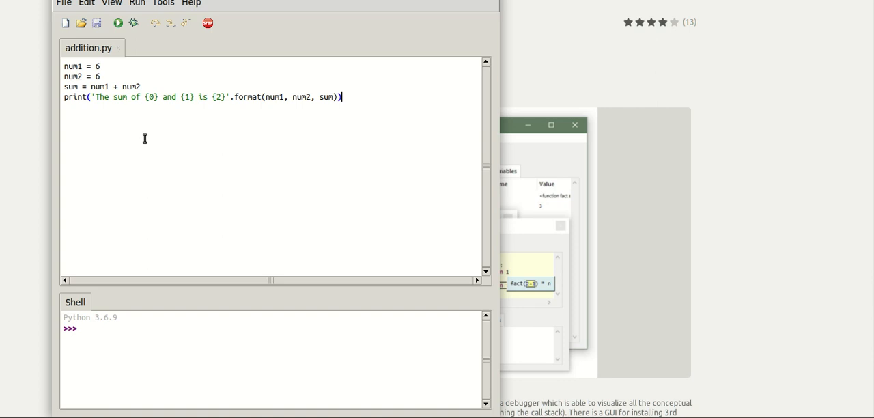
Step: Run addition.py so the shell prints 'The sum of 6 and 6 is 12'
left_click(138, 3)
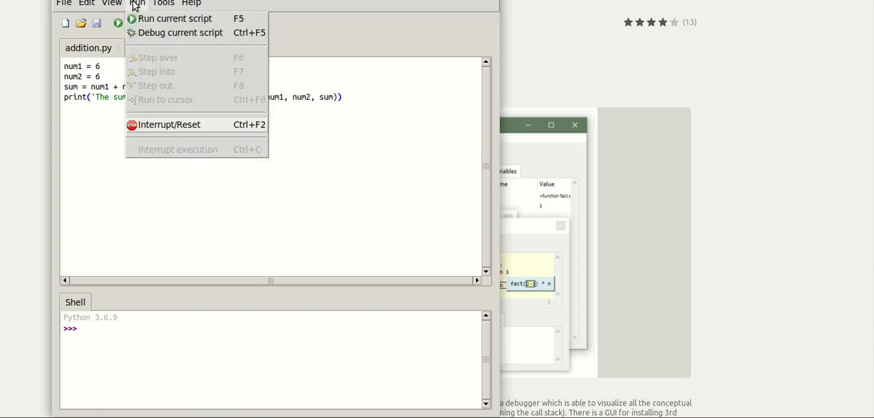
mouse_move(157, 18)
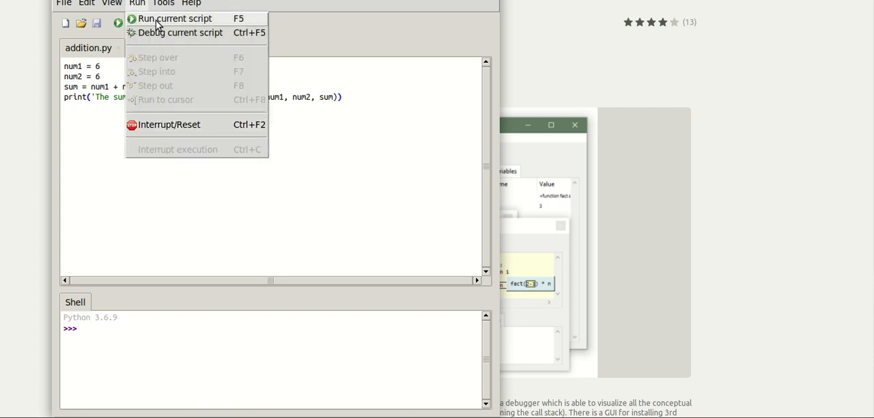
left_click(174, 19)
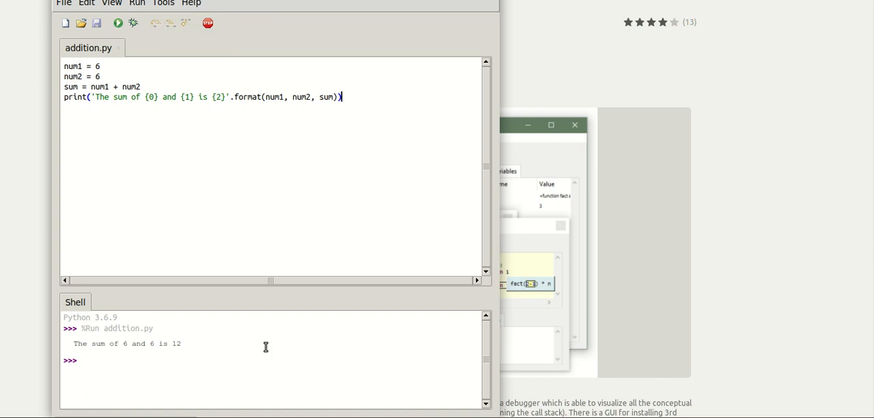
mouse_move(108, 305)
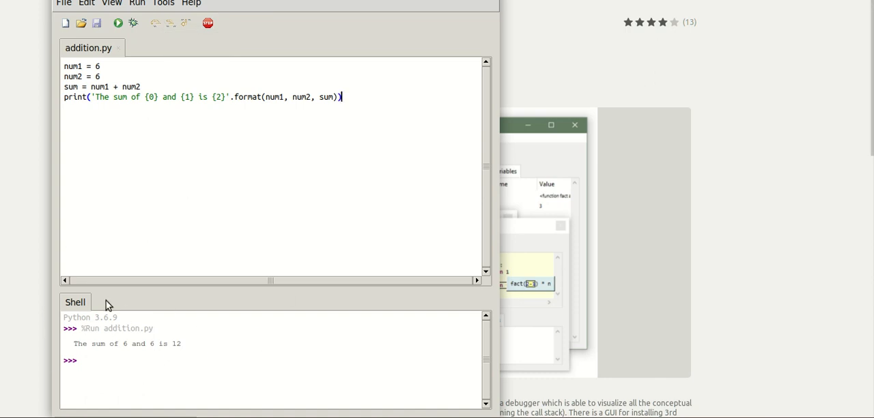